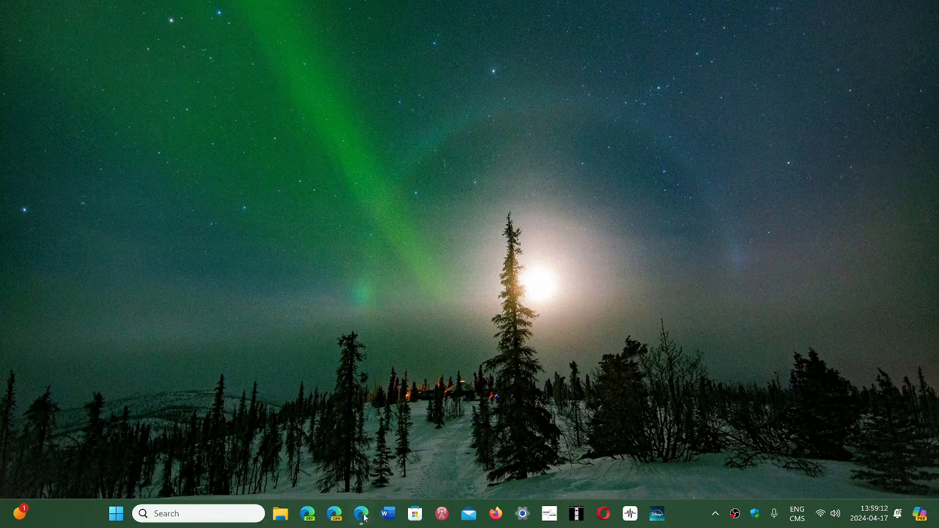
- Bring the Edge window with the RM Noise site to the front
click(361, 513)
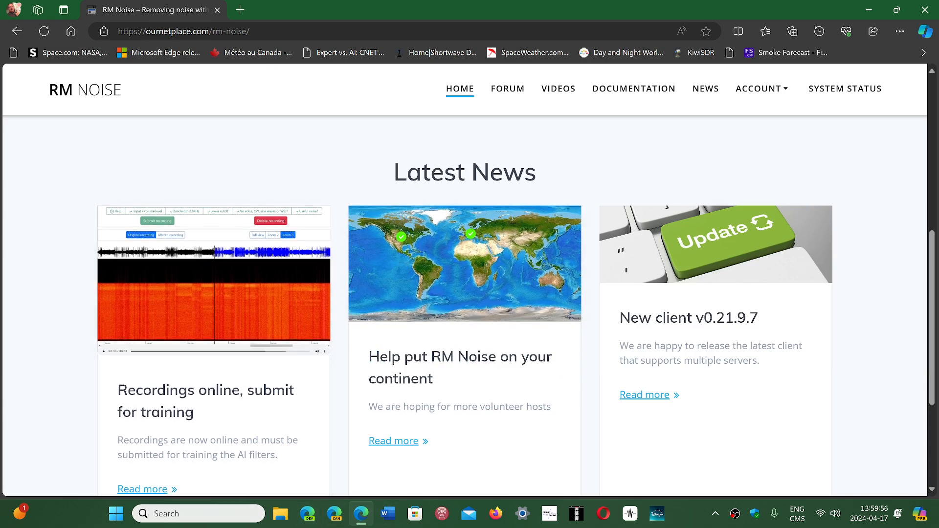
- Search Windows for 'rm' and launch the RM Noise client v0.21.9.7
click(116, 513)
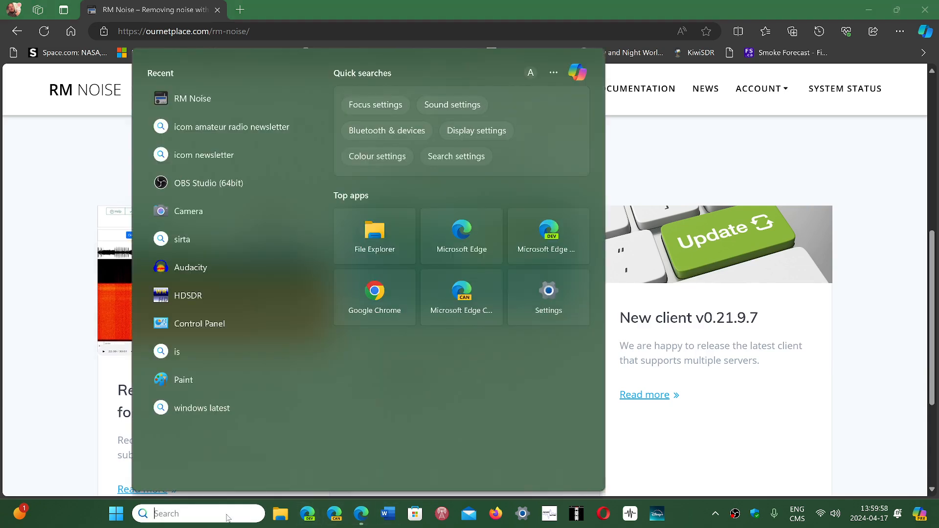
text(rm)
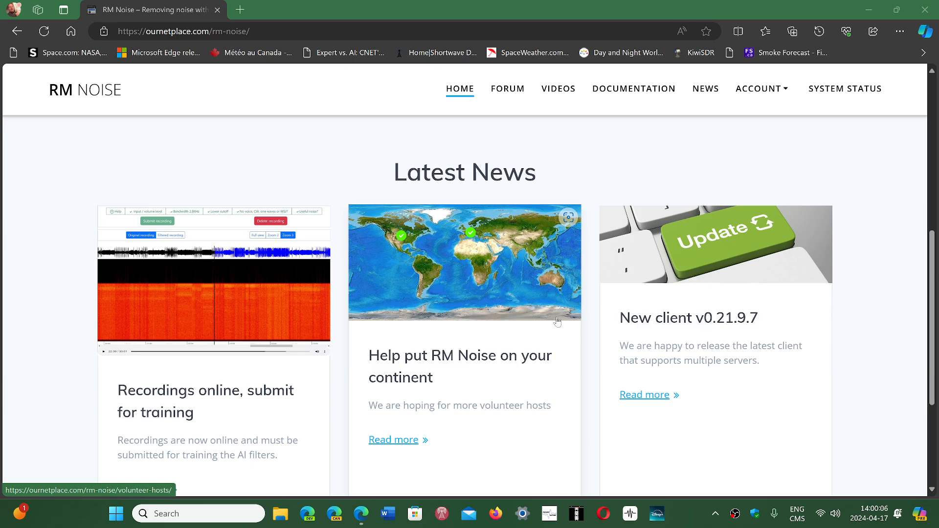
click(656, 513)
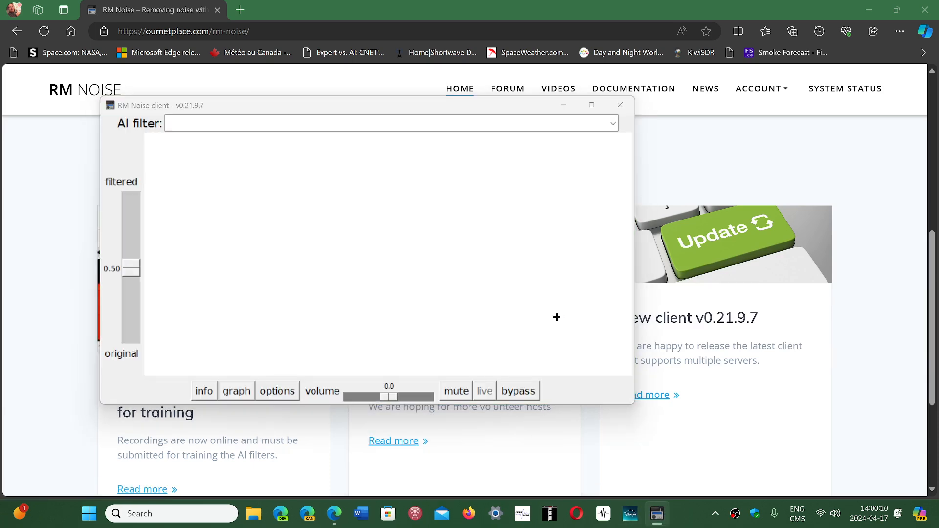
- Show the filtered spectrogram with the '1. Voice SSB 2.8KHz filter' AI filter, then close the client
click(236, 392)
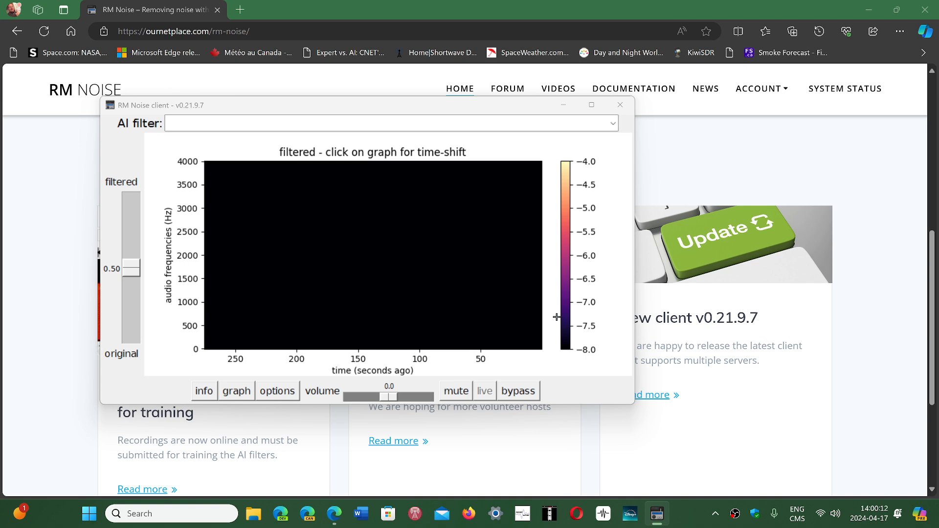
click(390, 123)
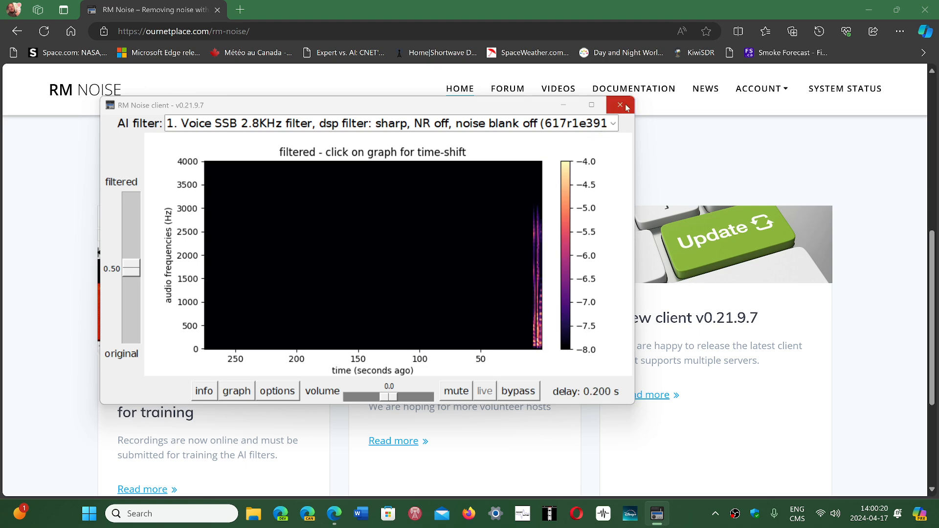
click(620, 105)
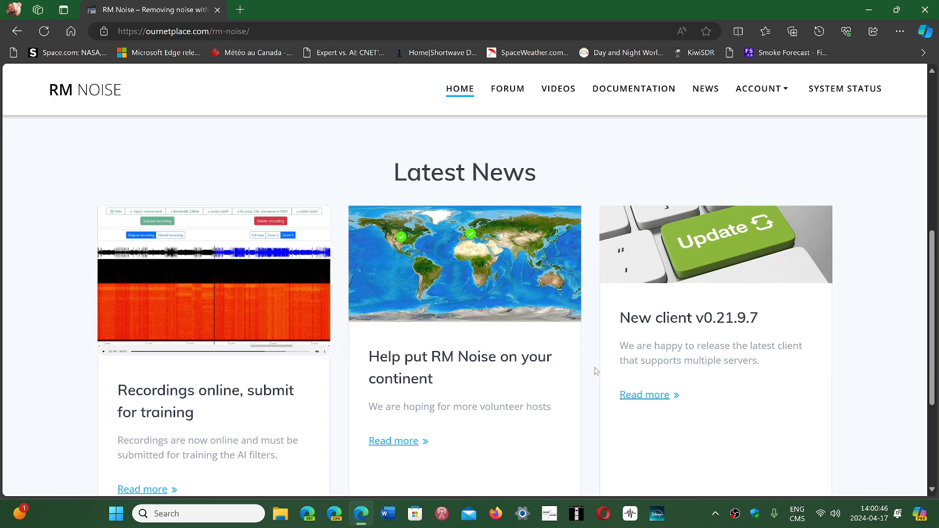
mouse_move(252, 398)
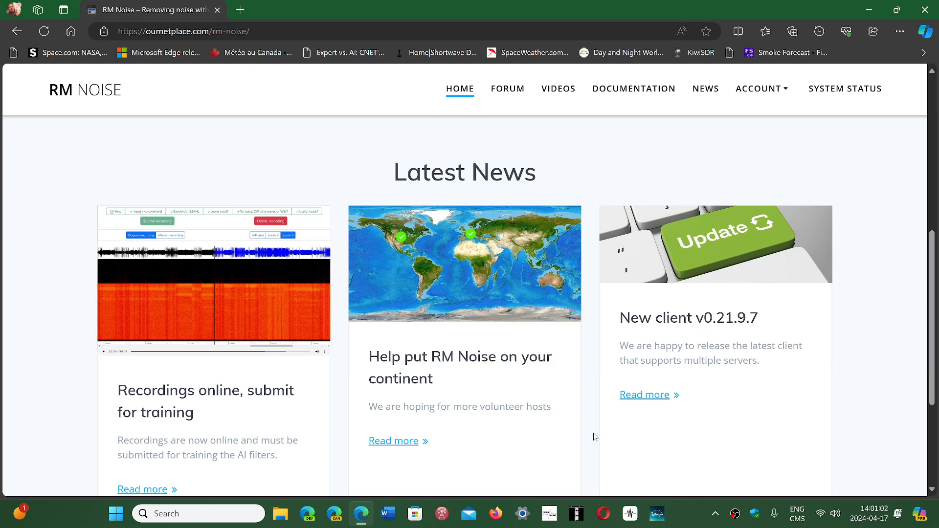
- Scroll the RM Noise page back to the AI Noise Filtering banner and download links
scroll(down, 3)
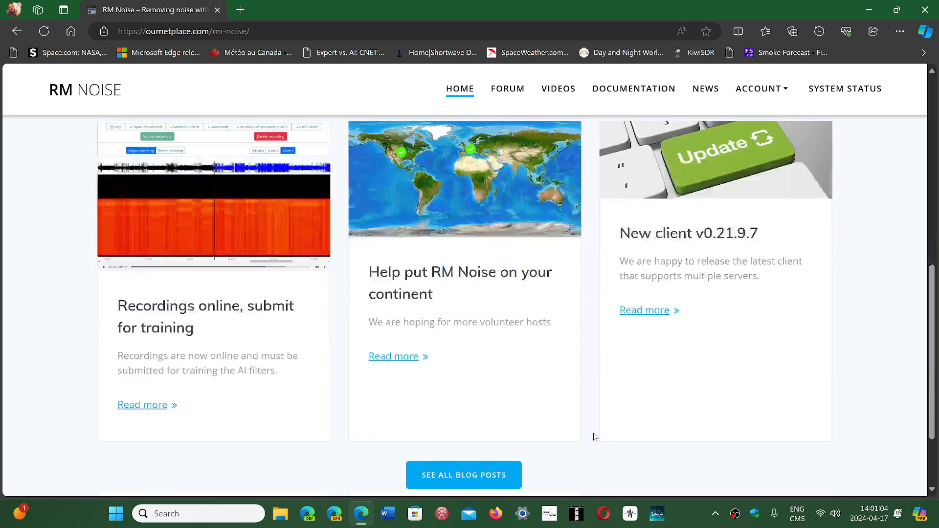
scroll(down, 3)
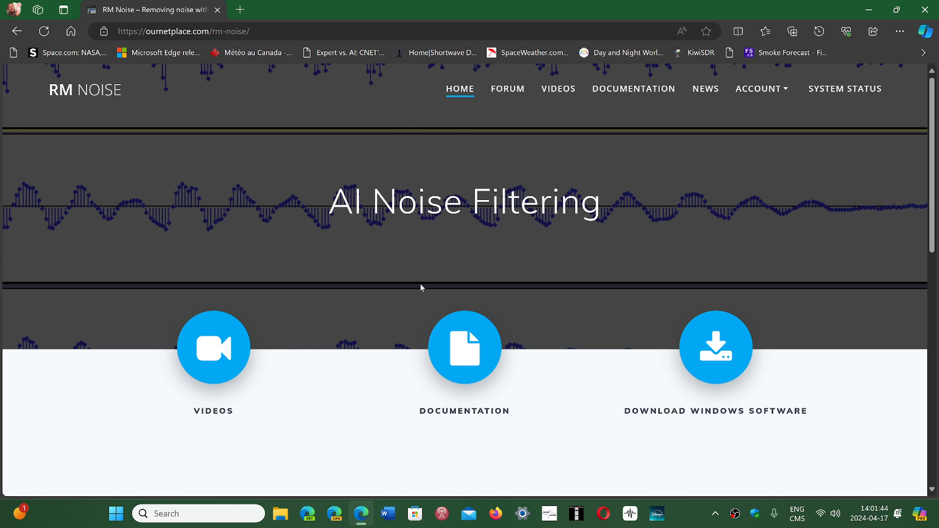
mouse_move(633, 251)
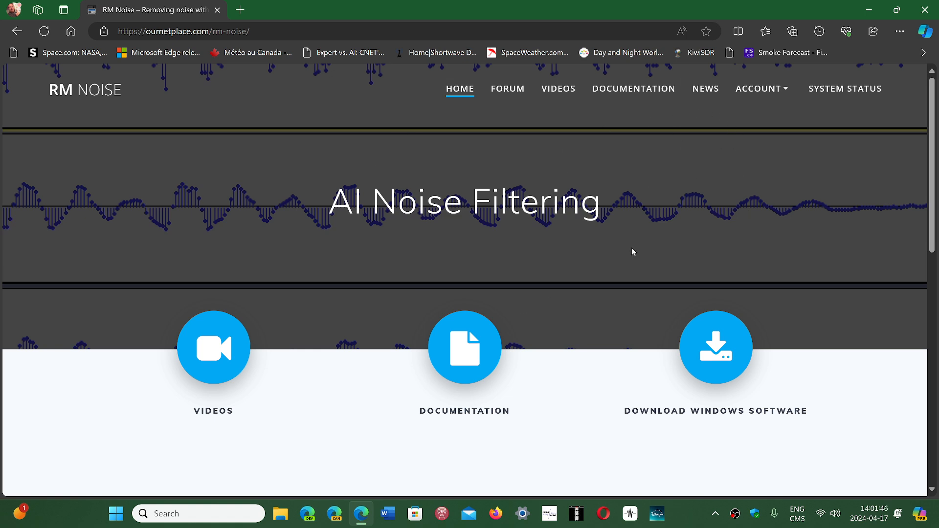